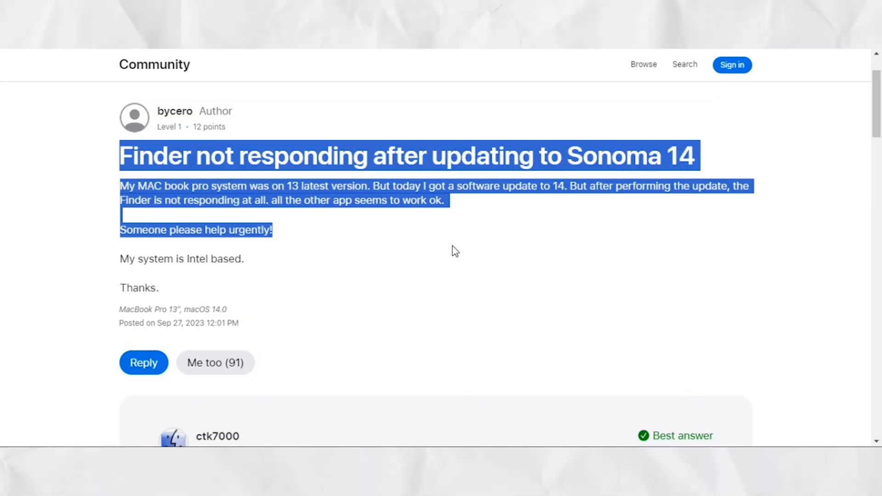
Scroll through the Apple Community and r/MacOS threads on Finder and SMB slowness after Sonoma 14
scroll(down, 3)
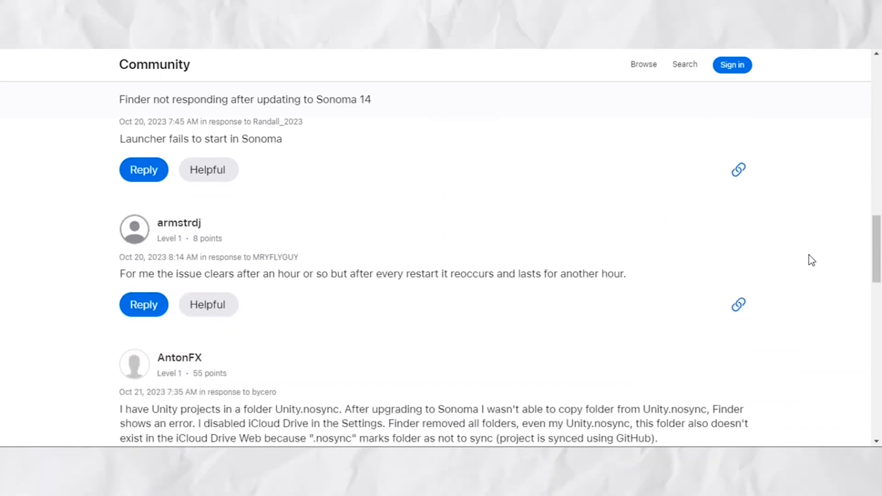
scroll(down, 3)
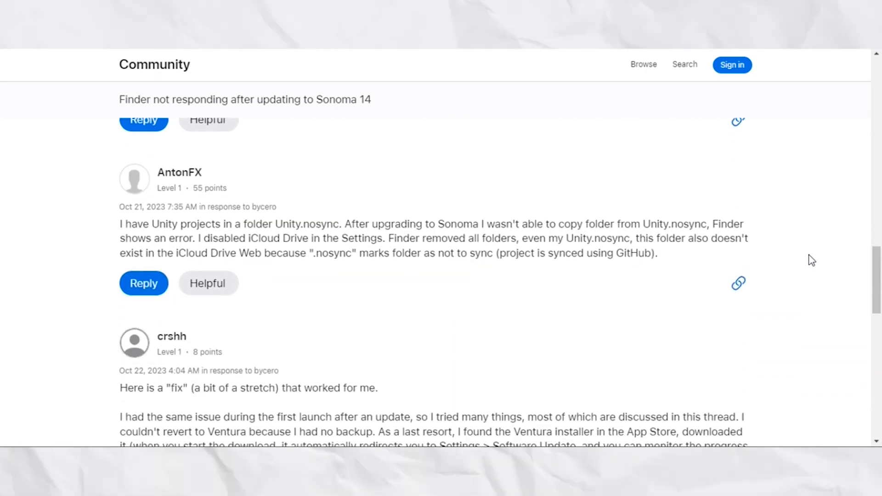
scroll(down, 3)
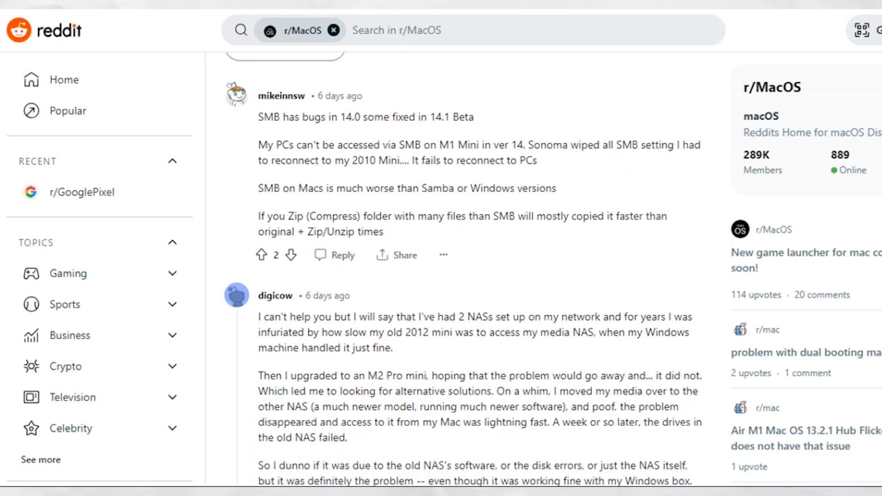
scroll(down, 3)
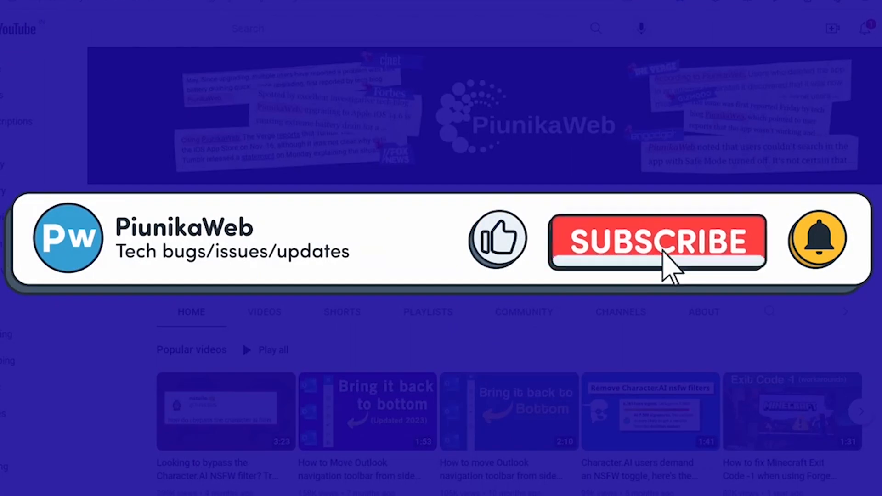
Subscribe to the PiunikaWeb YouTube channel from its home page
click(656, 242)
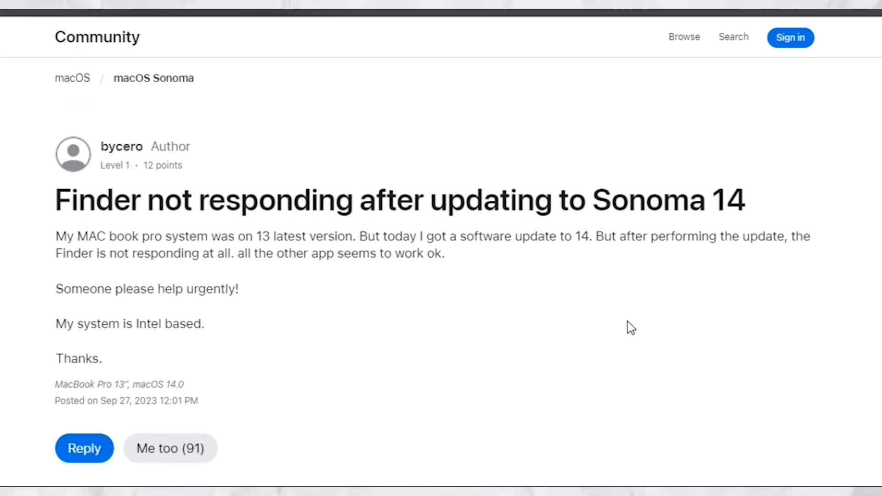
Scroll to the thread title and highlight 'Finder in Mac OS Sonoma is SLOW'
scroll(down, 3)
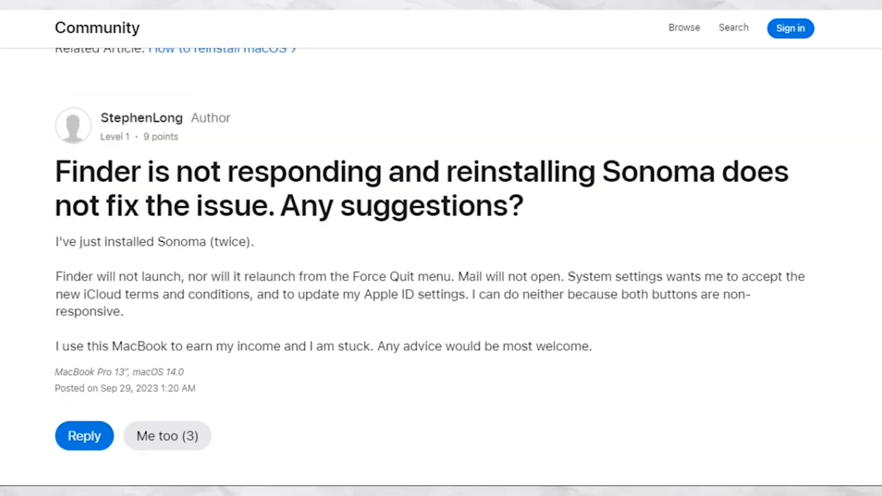
scroll(down, 3)
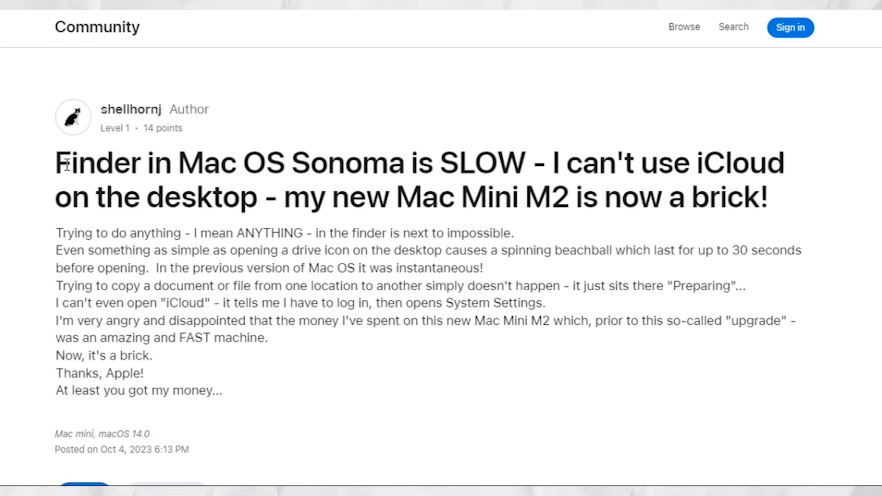
drag(55, 163, 473, 163)
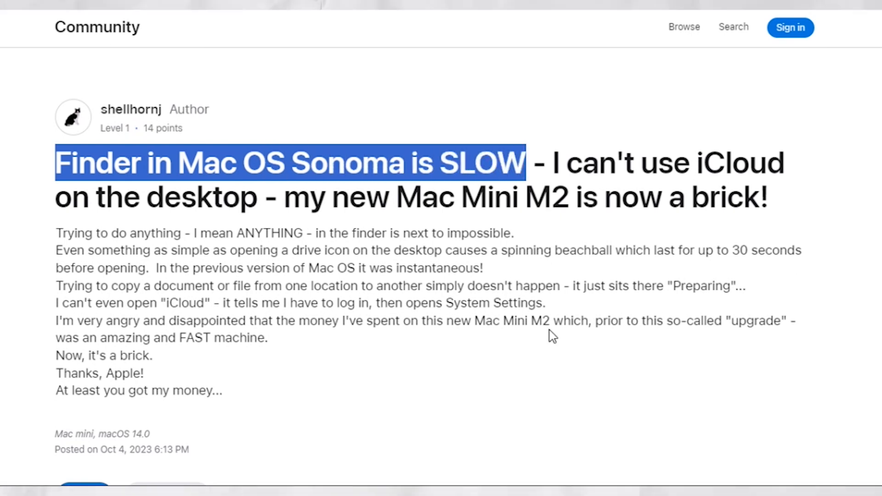
Scroll down the replies to the author's note that Safe Mode didn't help
scroll(down, 3)
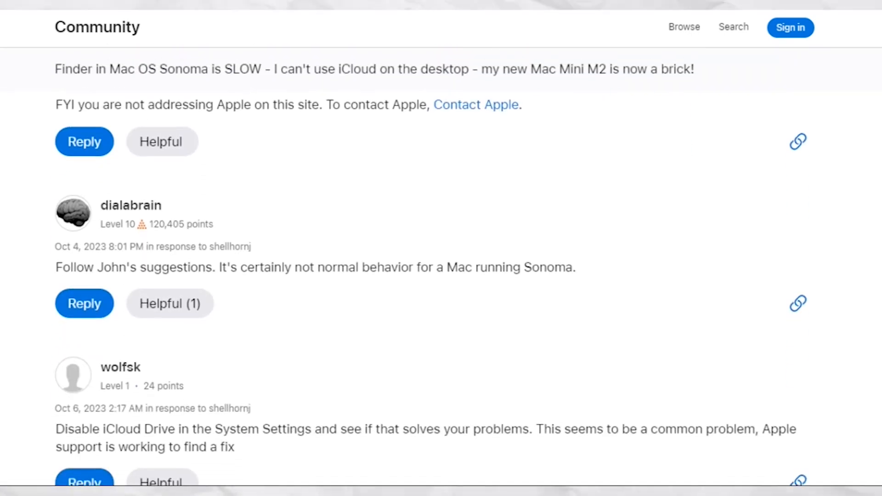
scroll(down, 3)
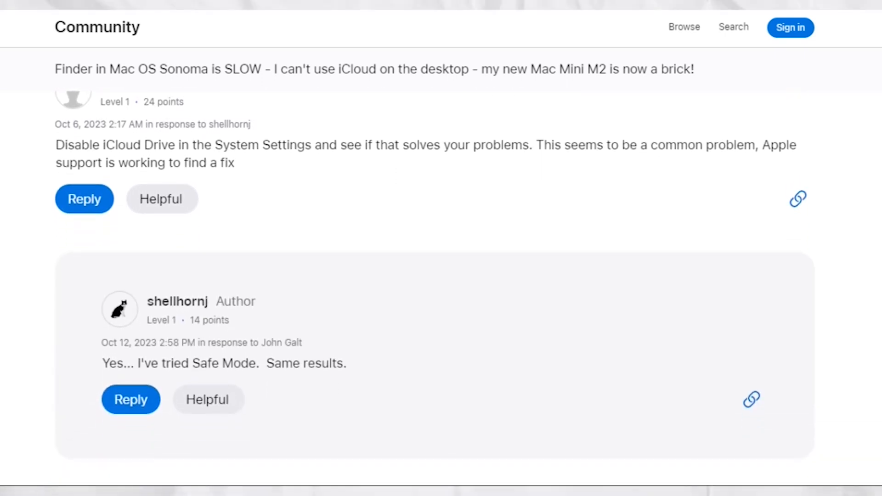
scroll(down, 3)
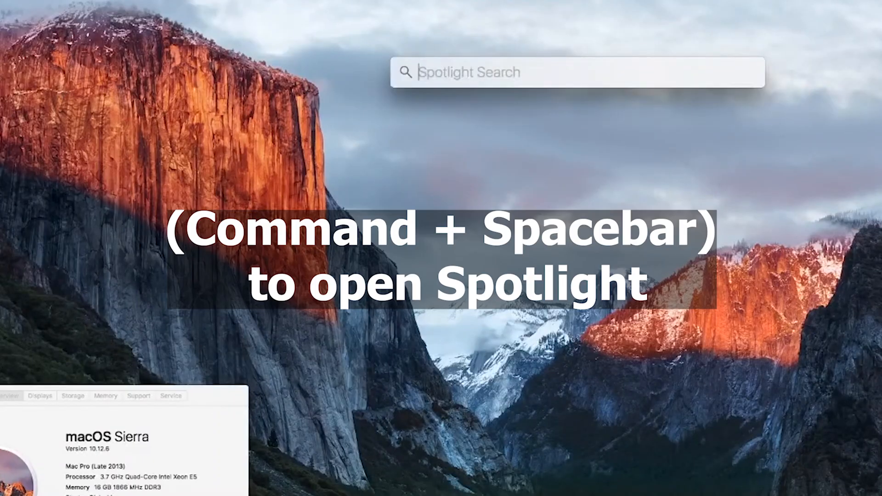
Type 'u' in Spotlight to reveal the Indexing progress bar above results
text(u)
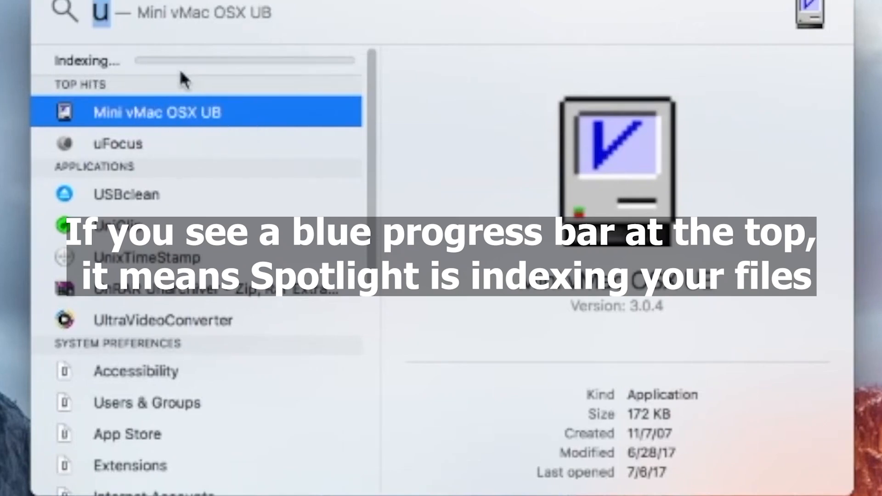
mouse_move(227, 85)
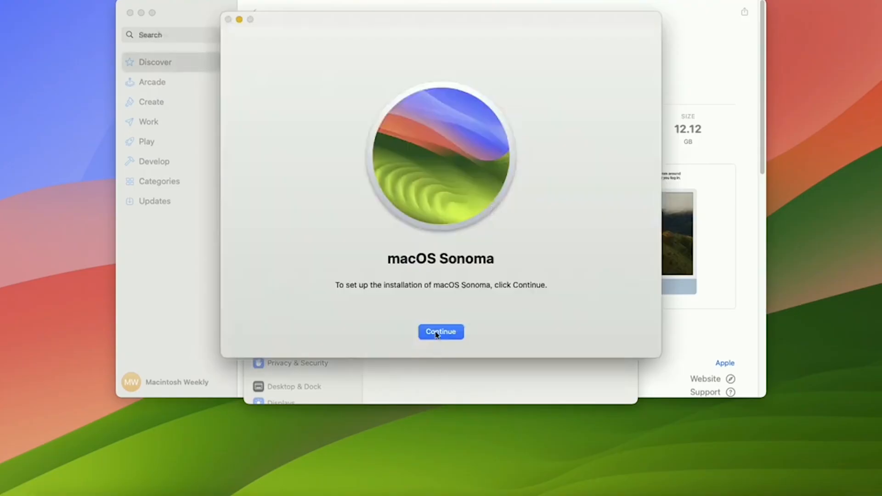
mouse_move(323, 187)
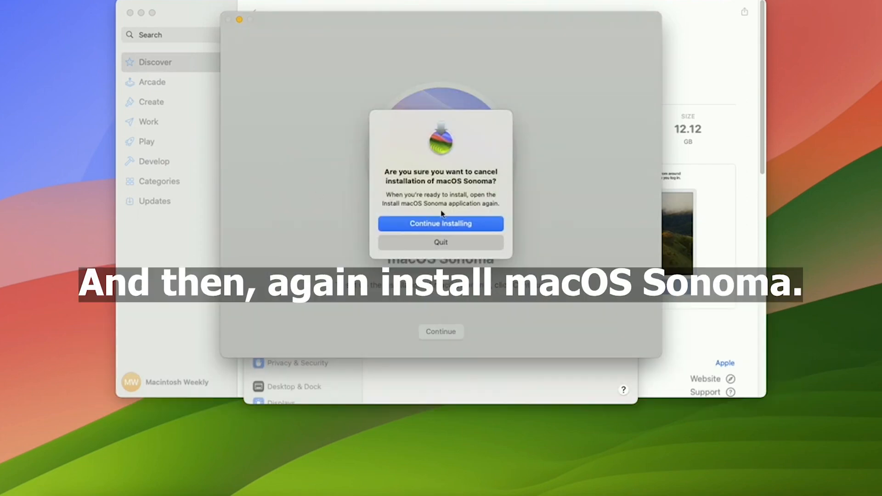
Confirm Quit in the Install macOS Sonoma cancel dialog
click(441, 243)
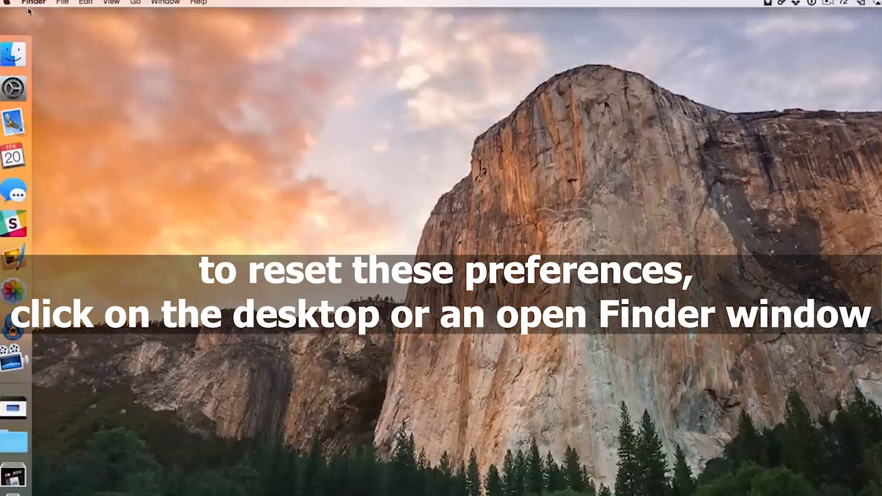
mouse_move(15, 49)
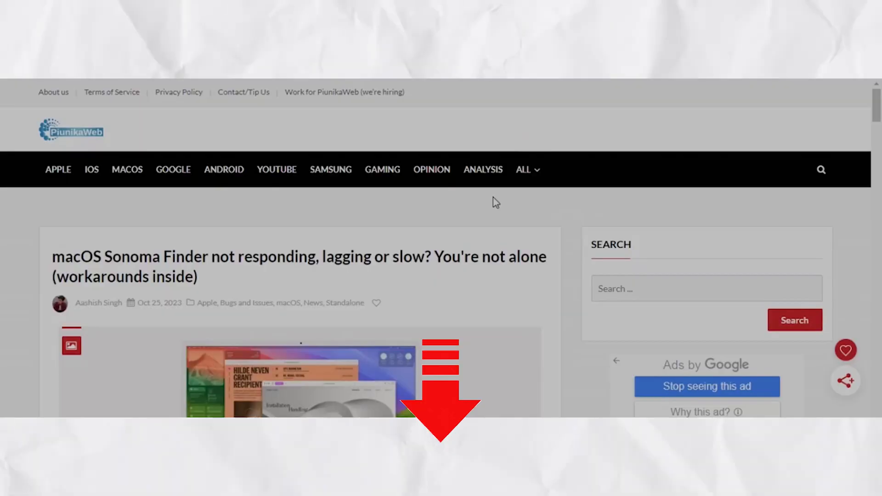
Scroll to the article's 'Finder not responding or lagging' section, then play the Gaming playlist
scroll(down, 3)
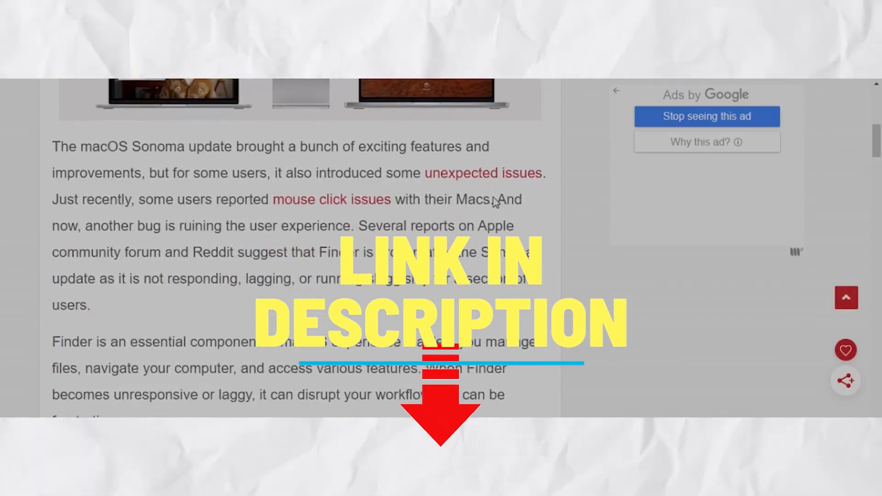
scroll(down, 3)
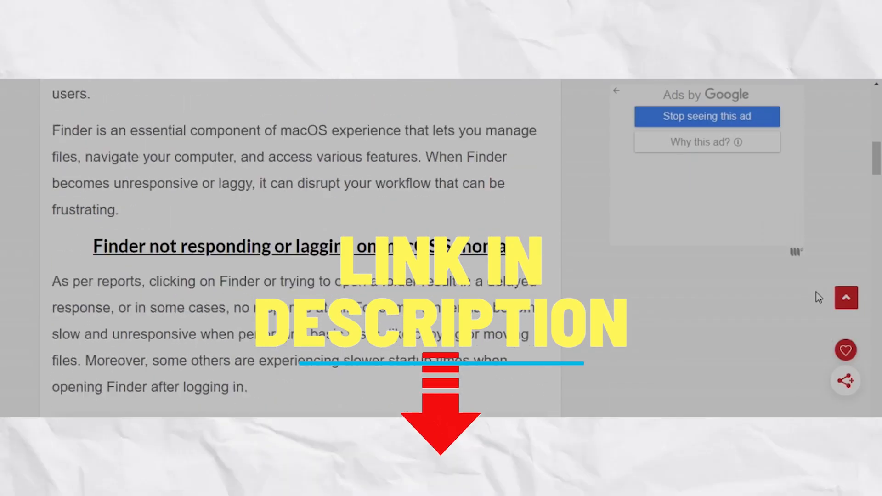
scroll(down, 3)
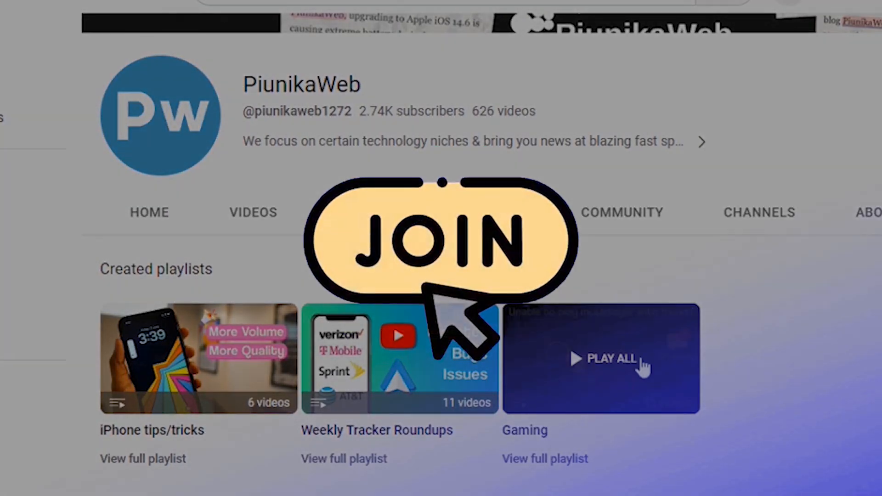
click(611, 359)
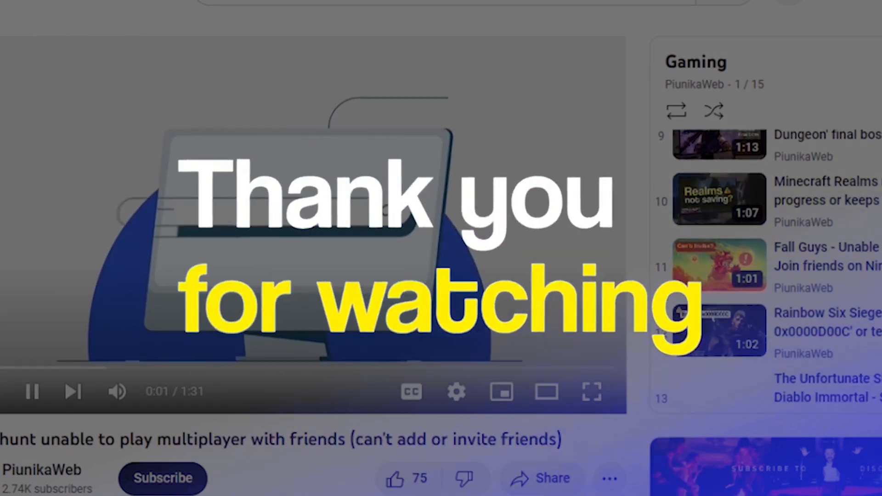